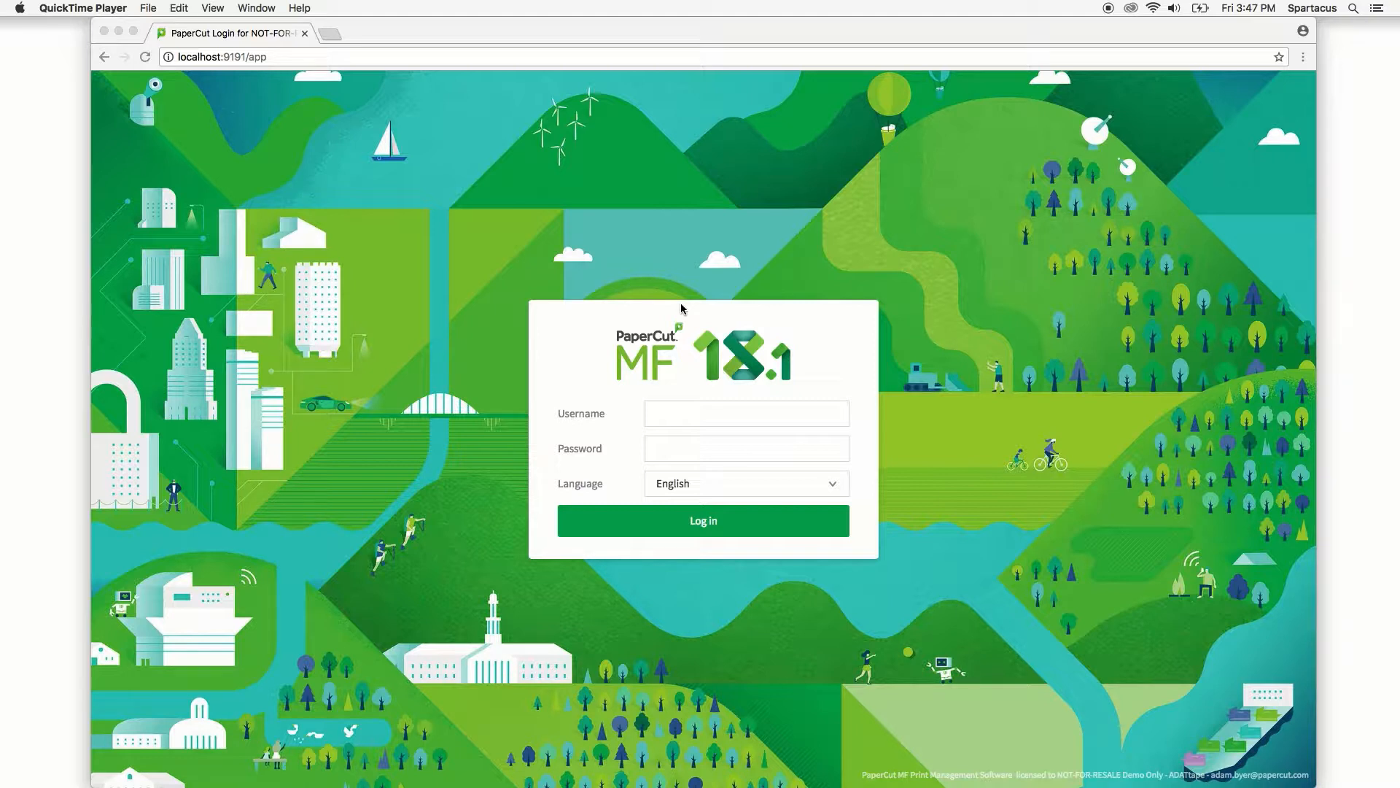
- Log in to PaperCut MF with the admin username and password
click(745, 412)
text(admin)
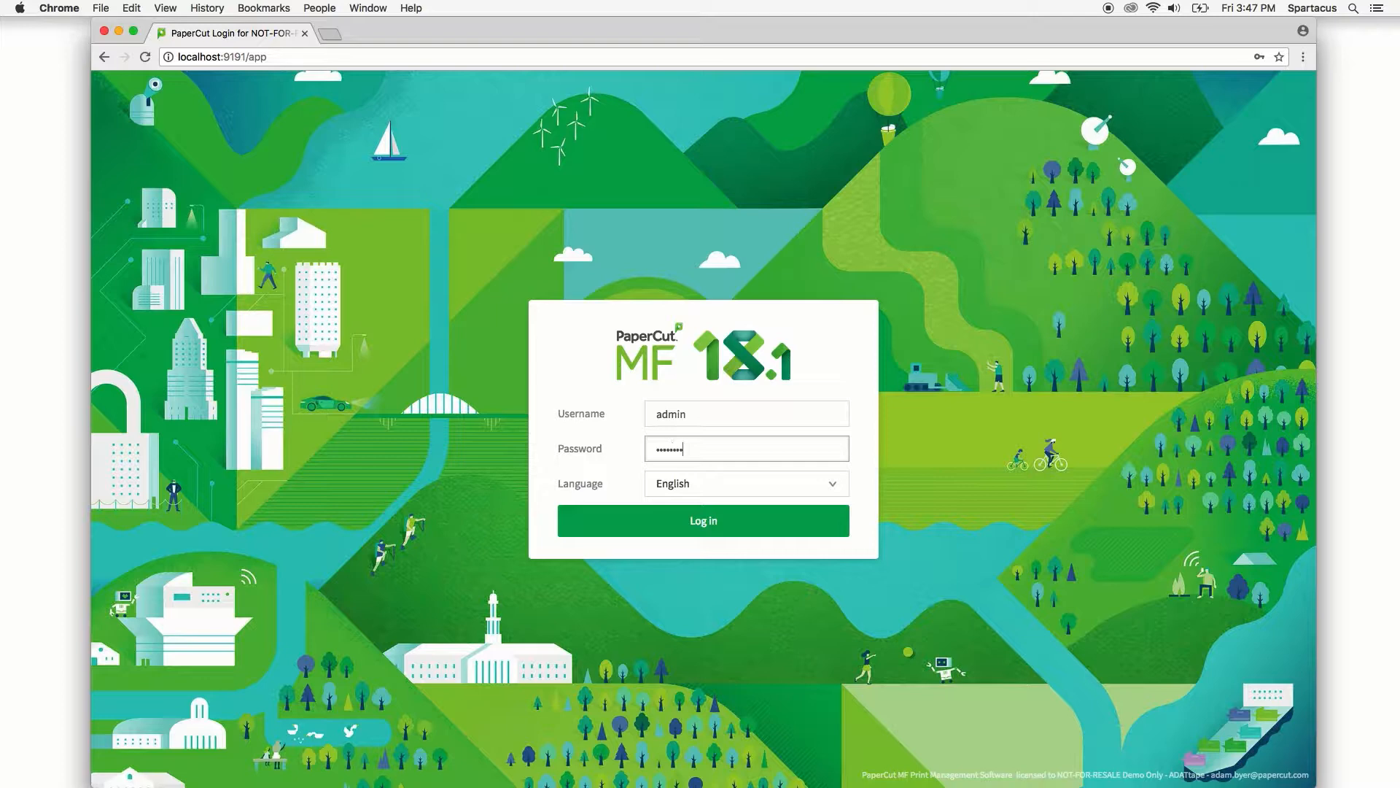
click(702, 521)
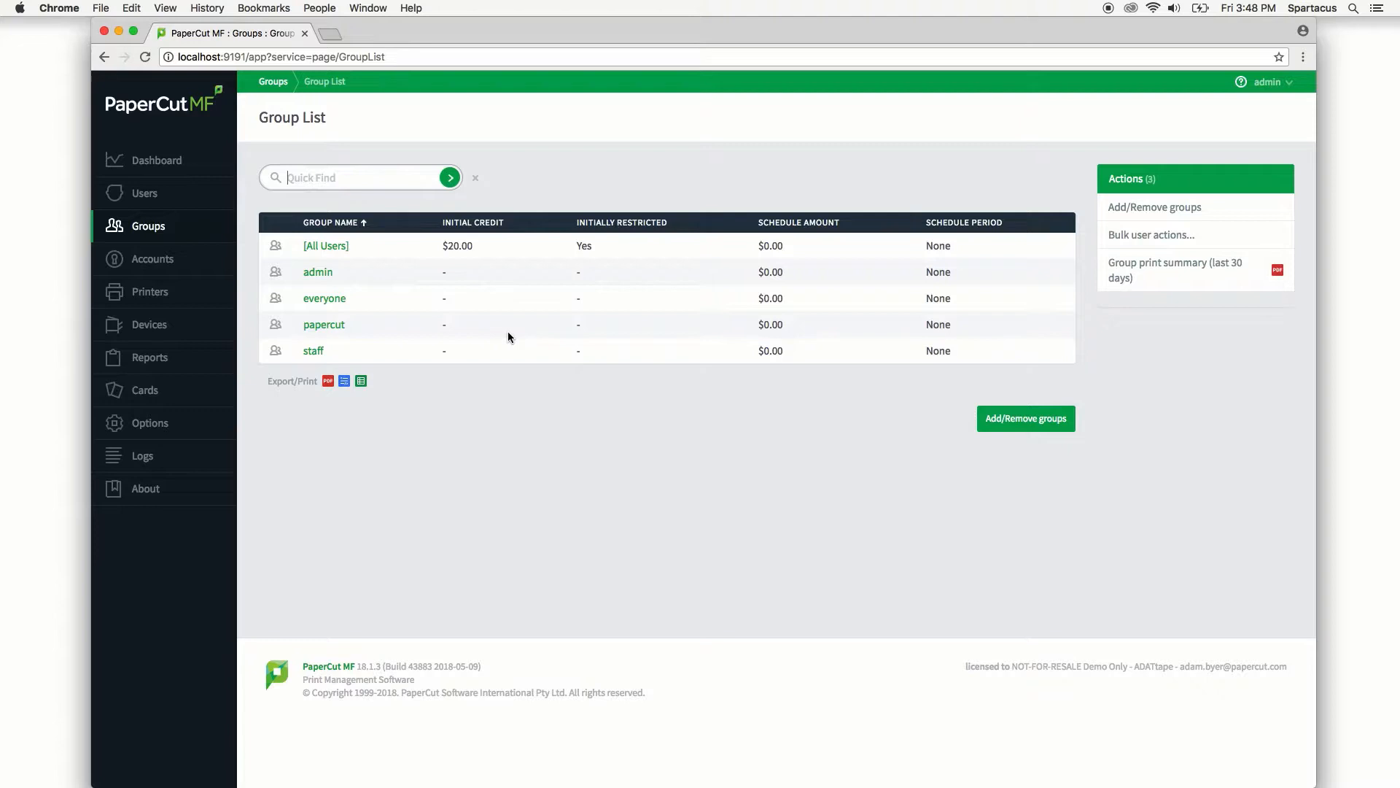
mouse_move(343, 352)
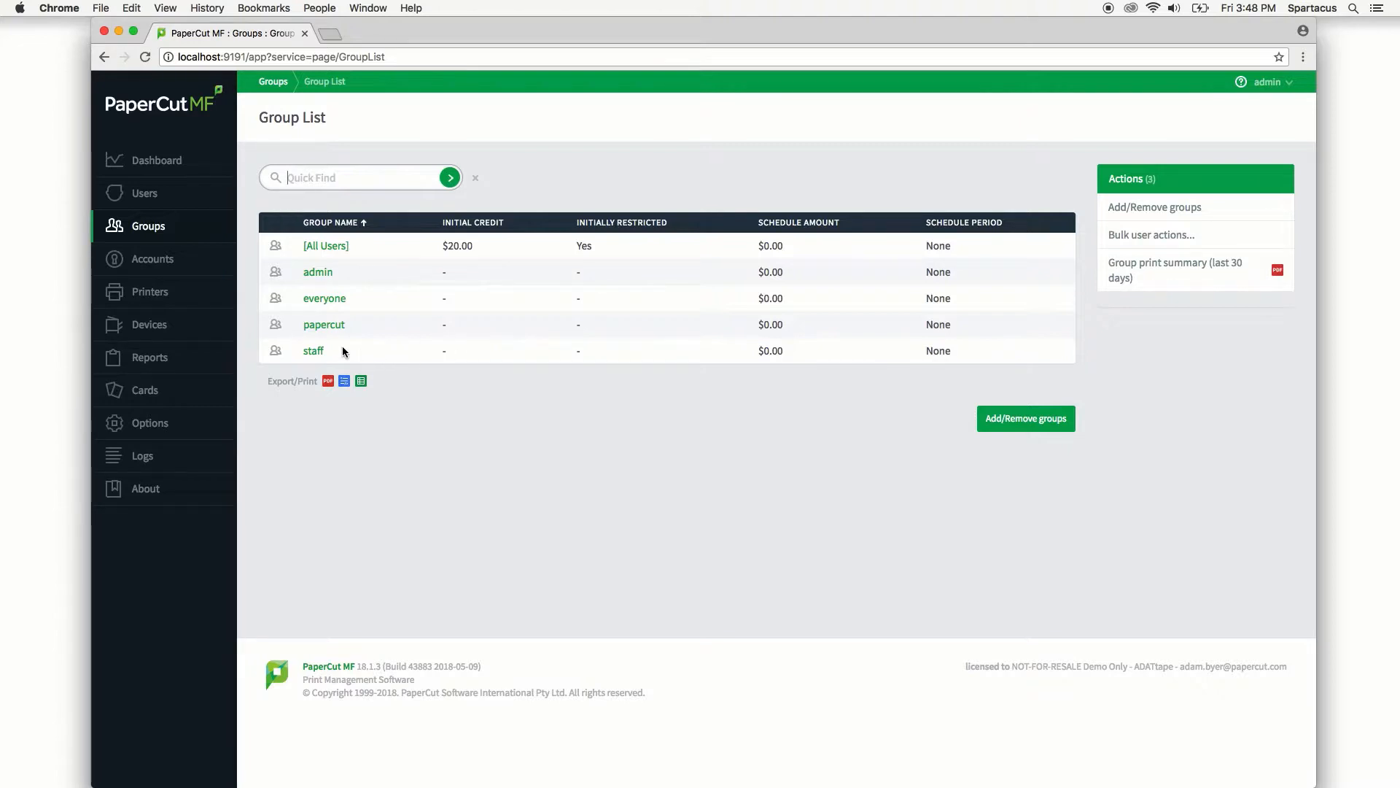
- Enable 'Use this group to define new user settings' for the staff group
click(314, 350)
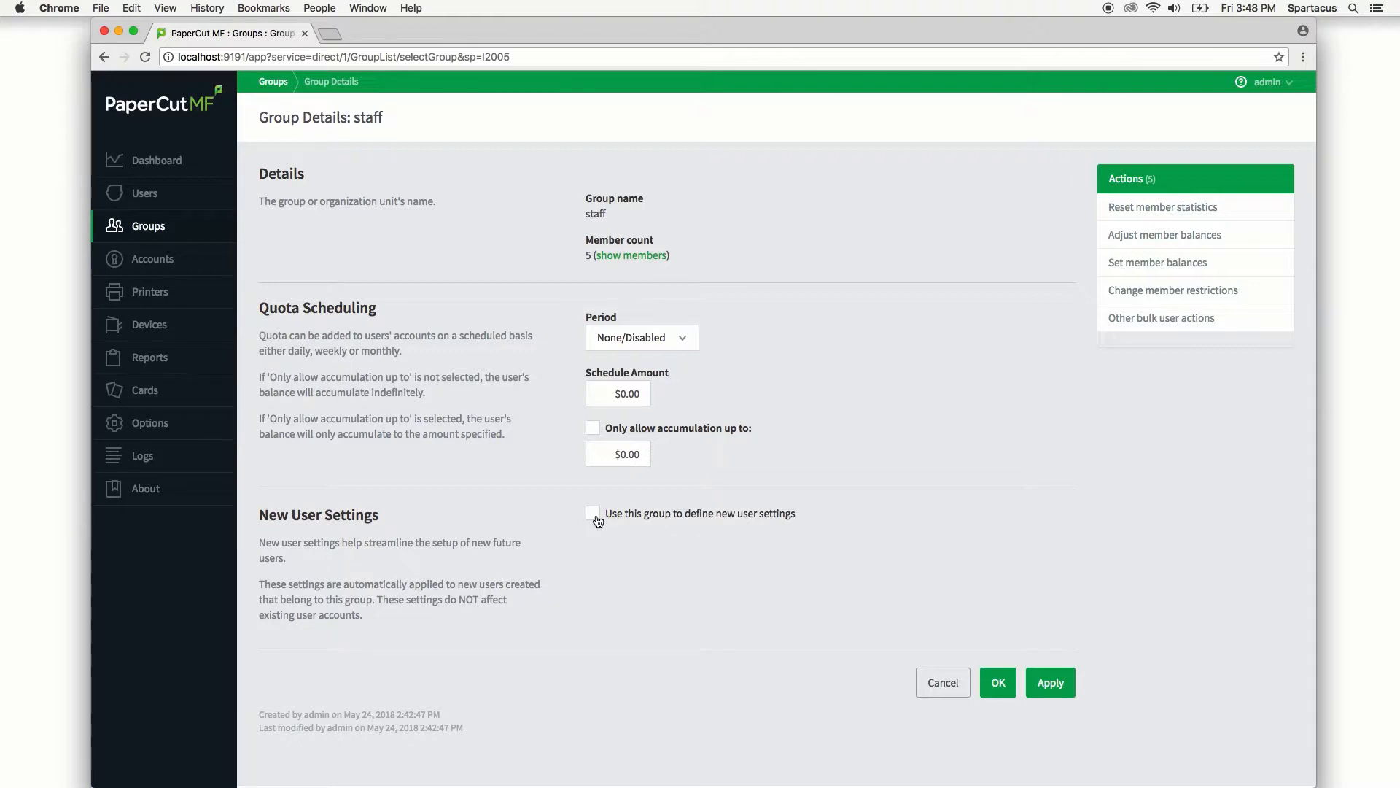
click(592, 513)
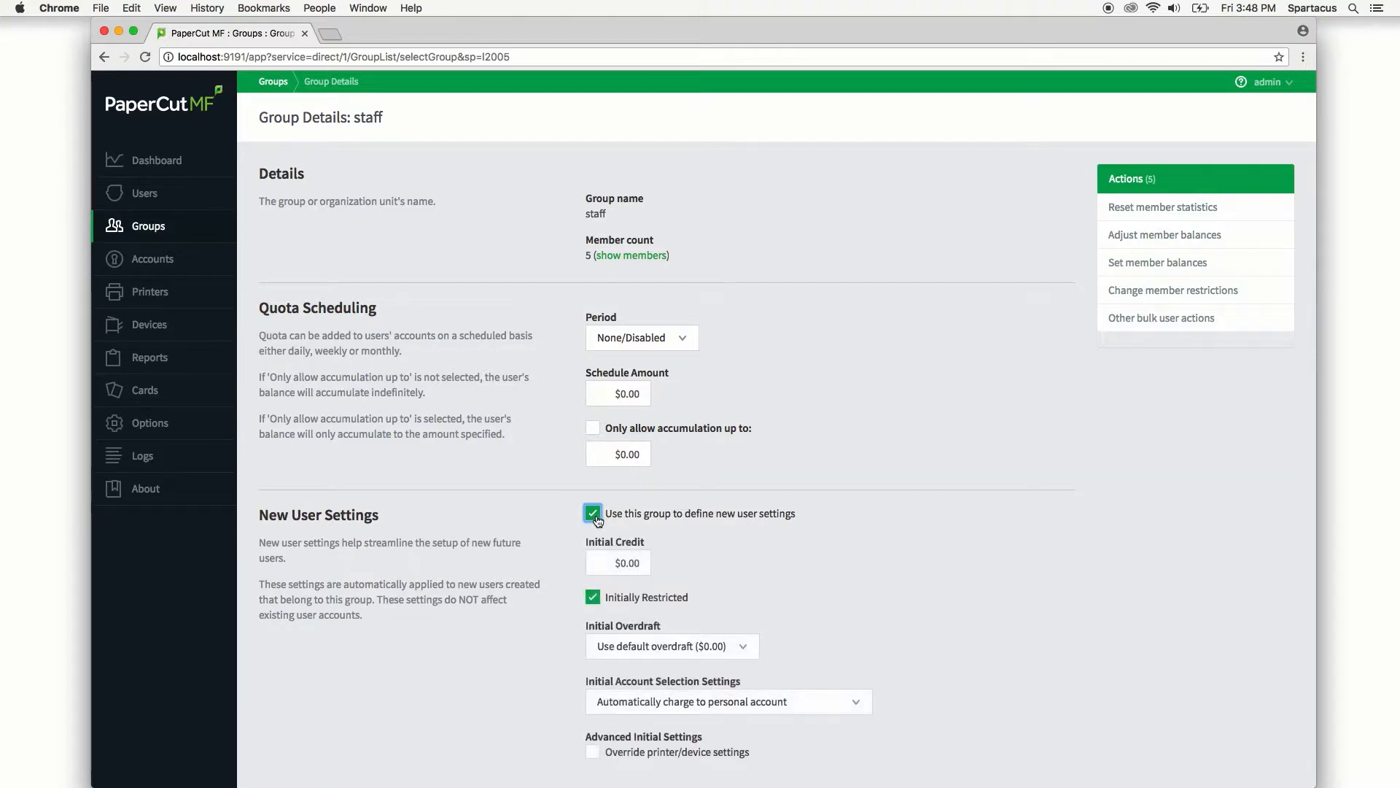
- Set Initial Credit to 20.00 and turn off Initially Restricted for new users
scroll(down, 3)
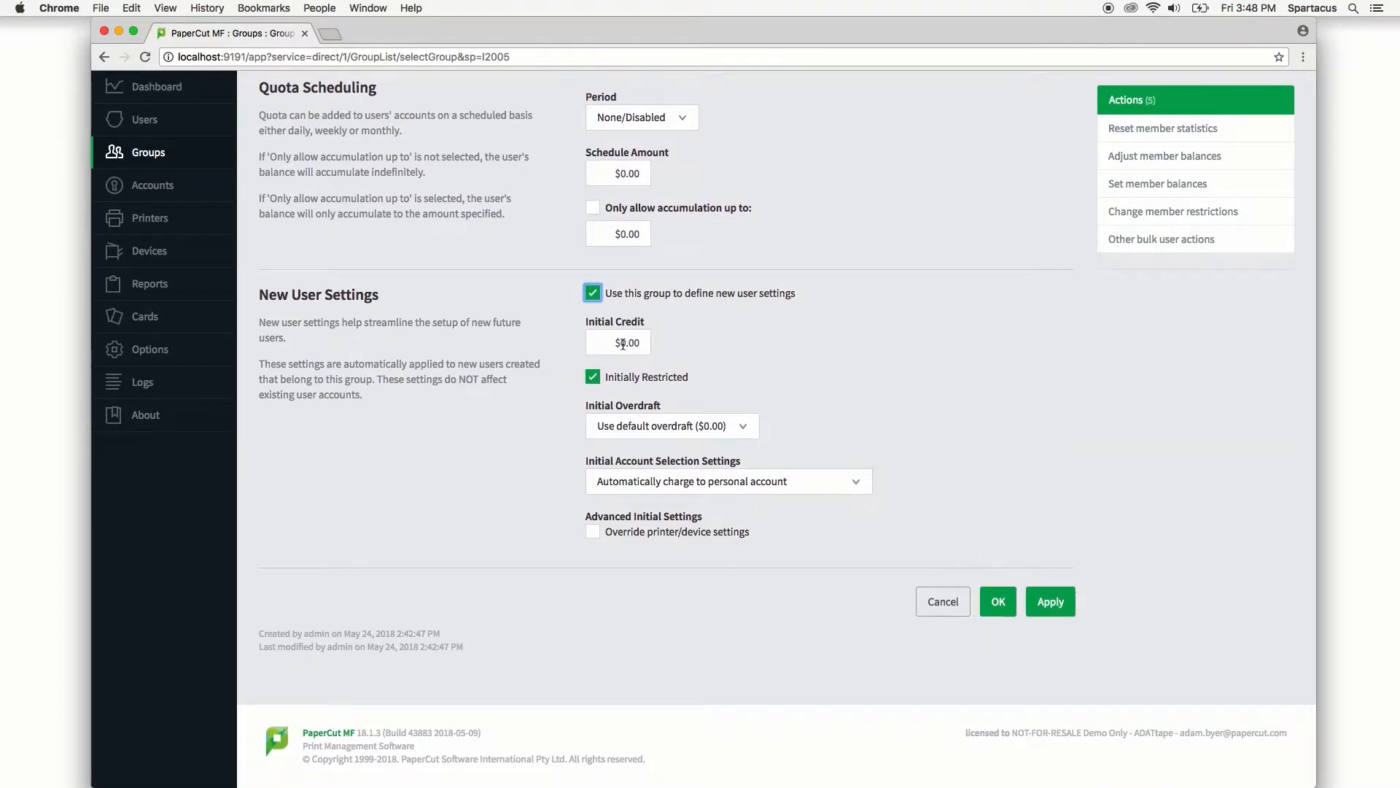
text(20.00)
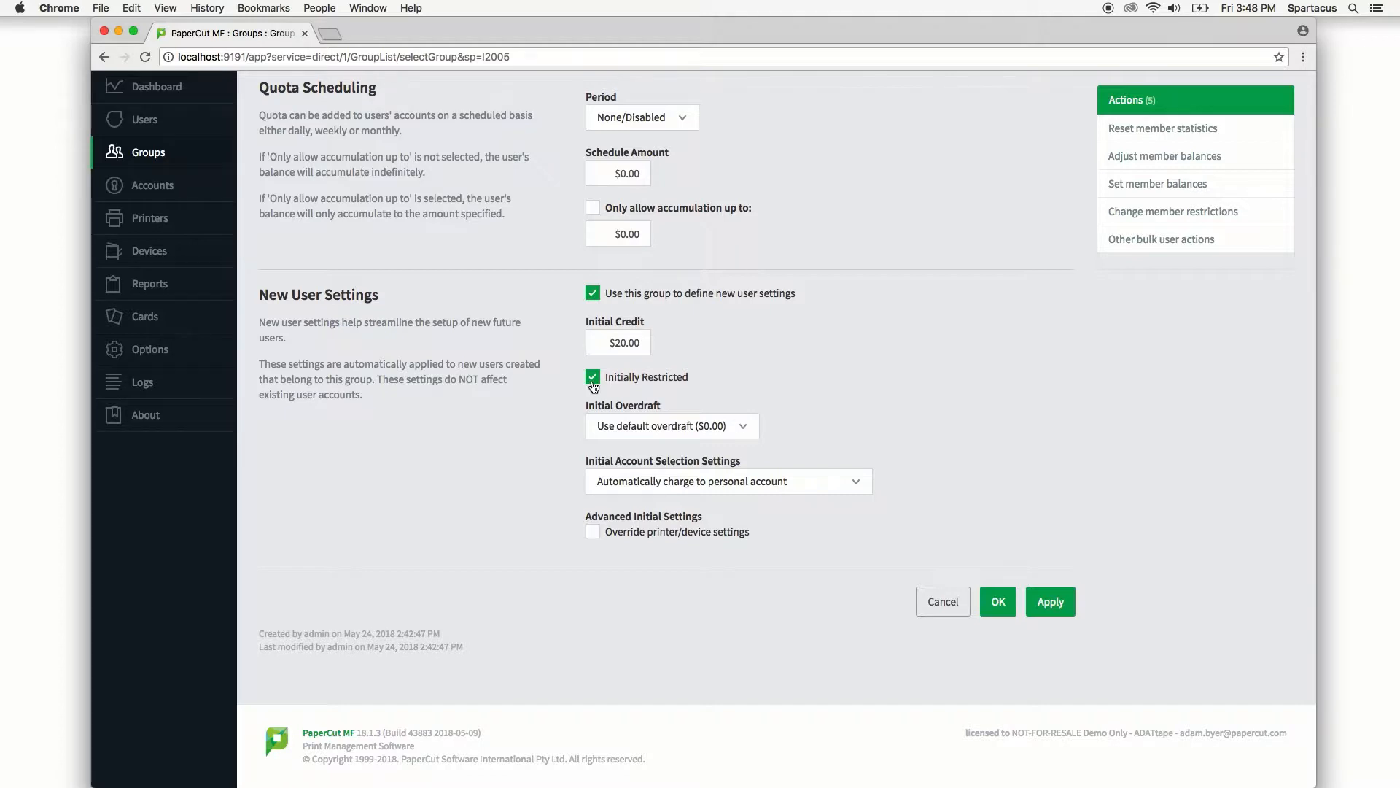
click(592, 376)
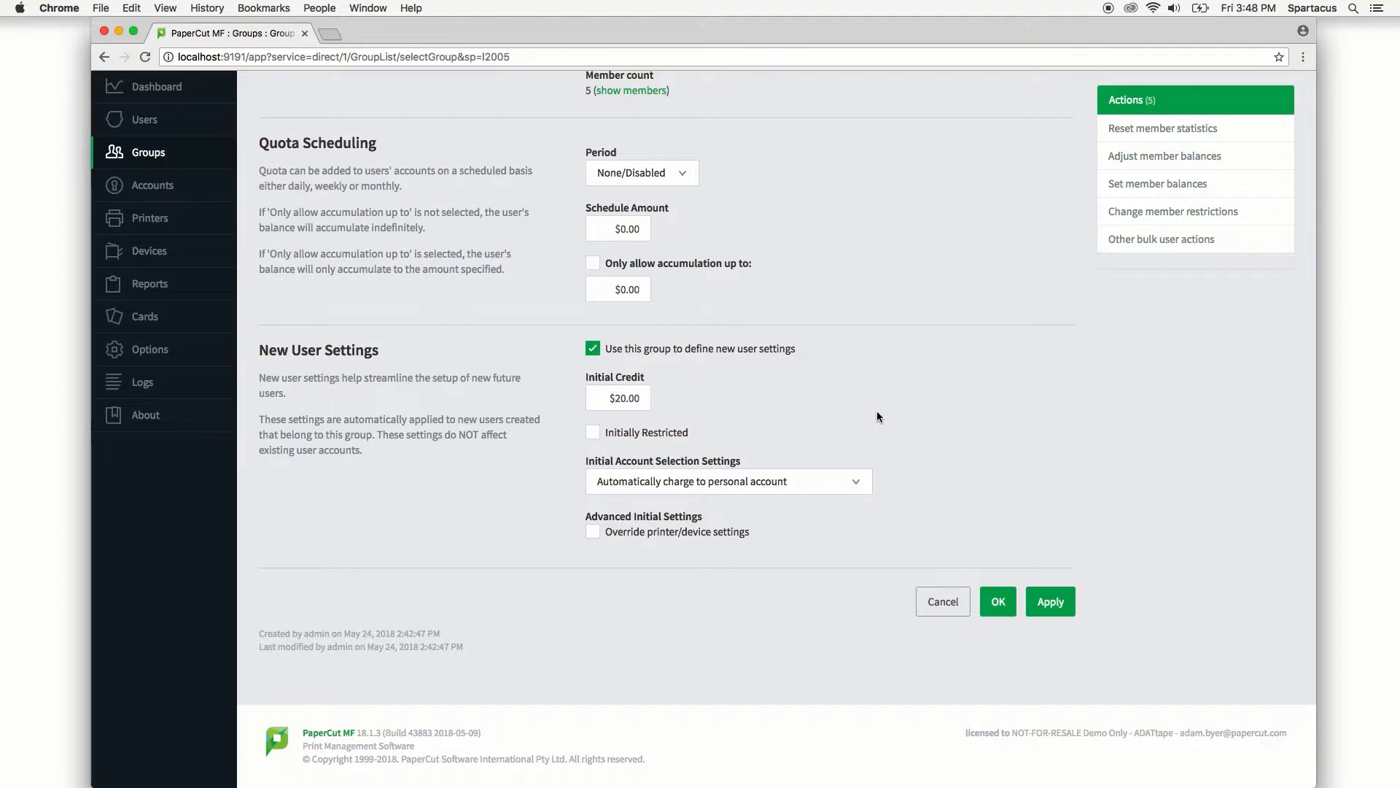
- Set Initial Account Selection to 'Show the standard account selection popup'
click(726, 480)
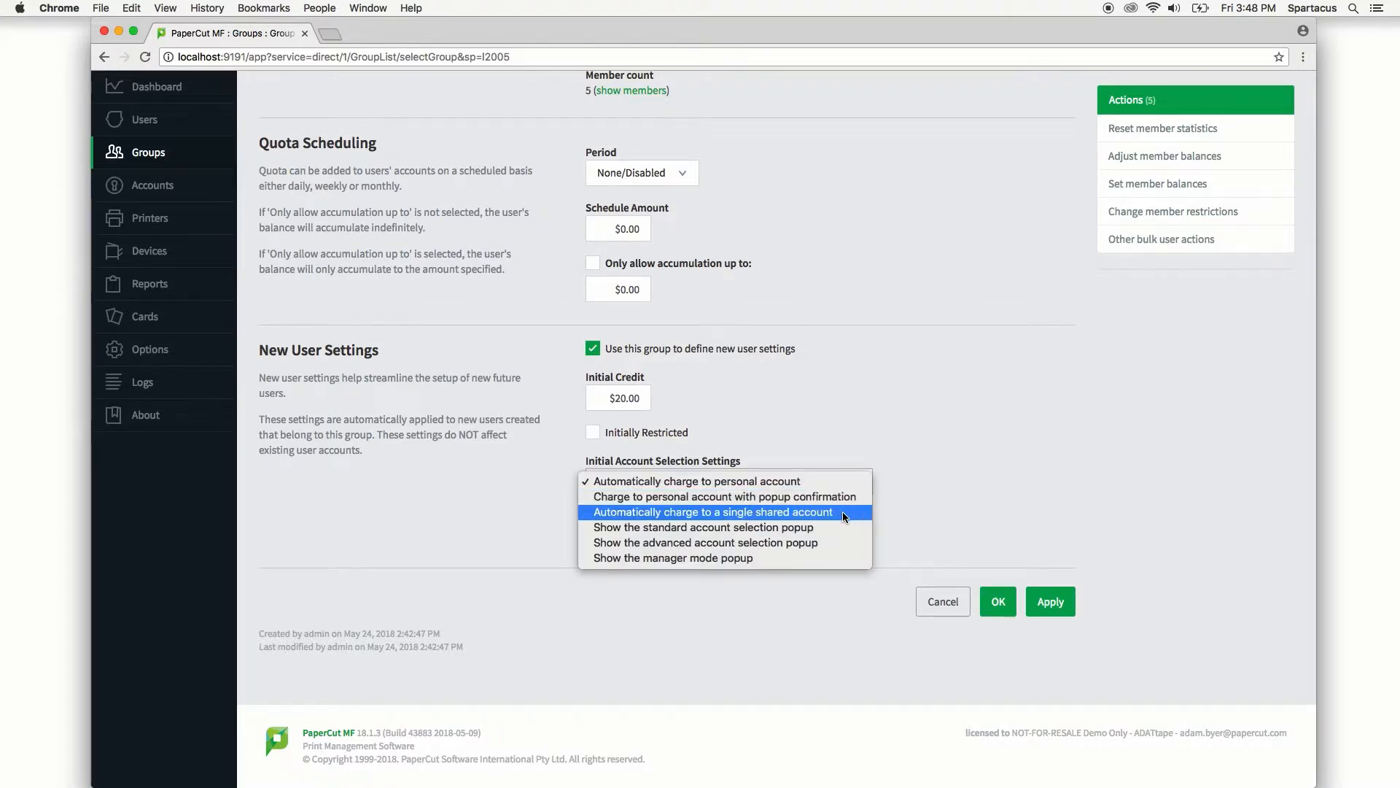
mouse_move(838, 512)
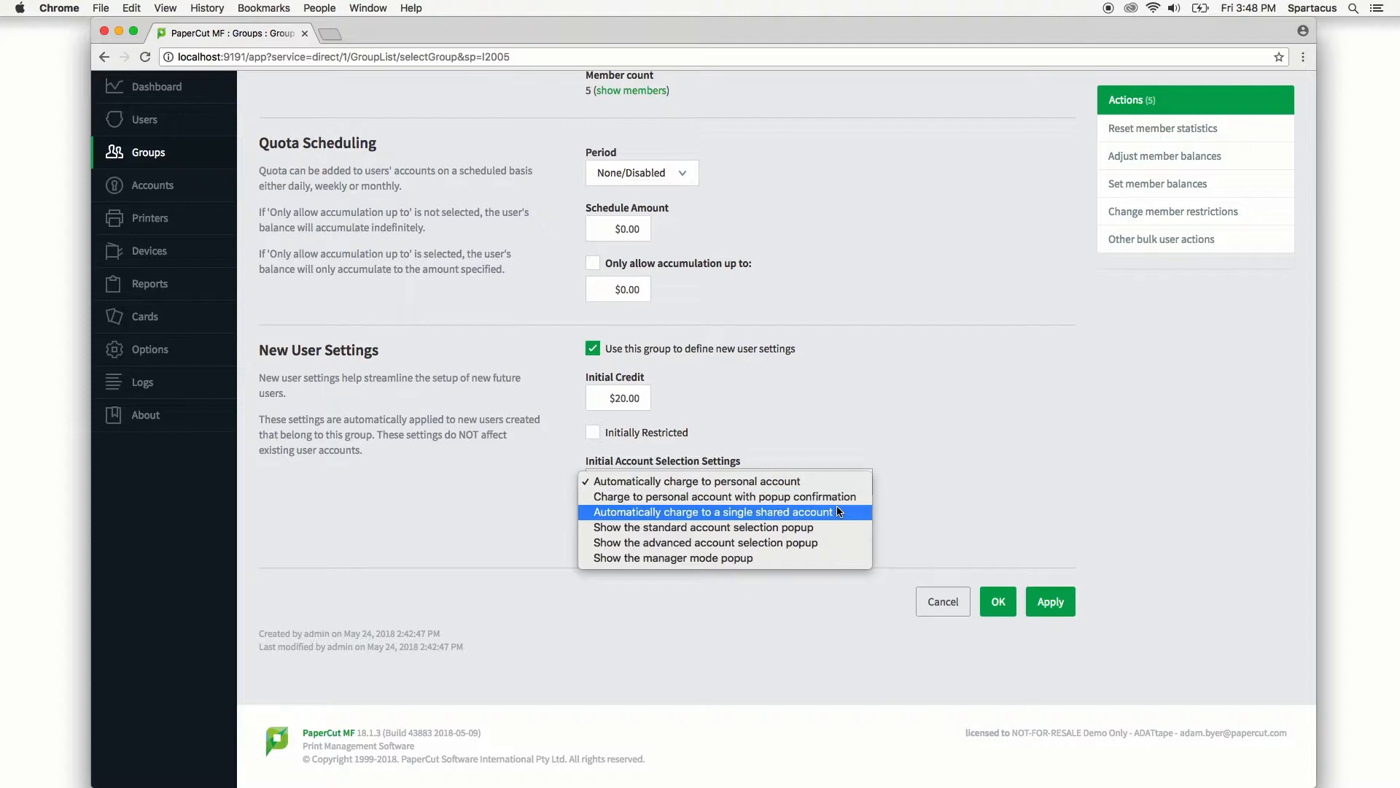
click(703, 527)
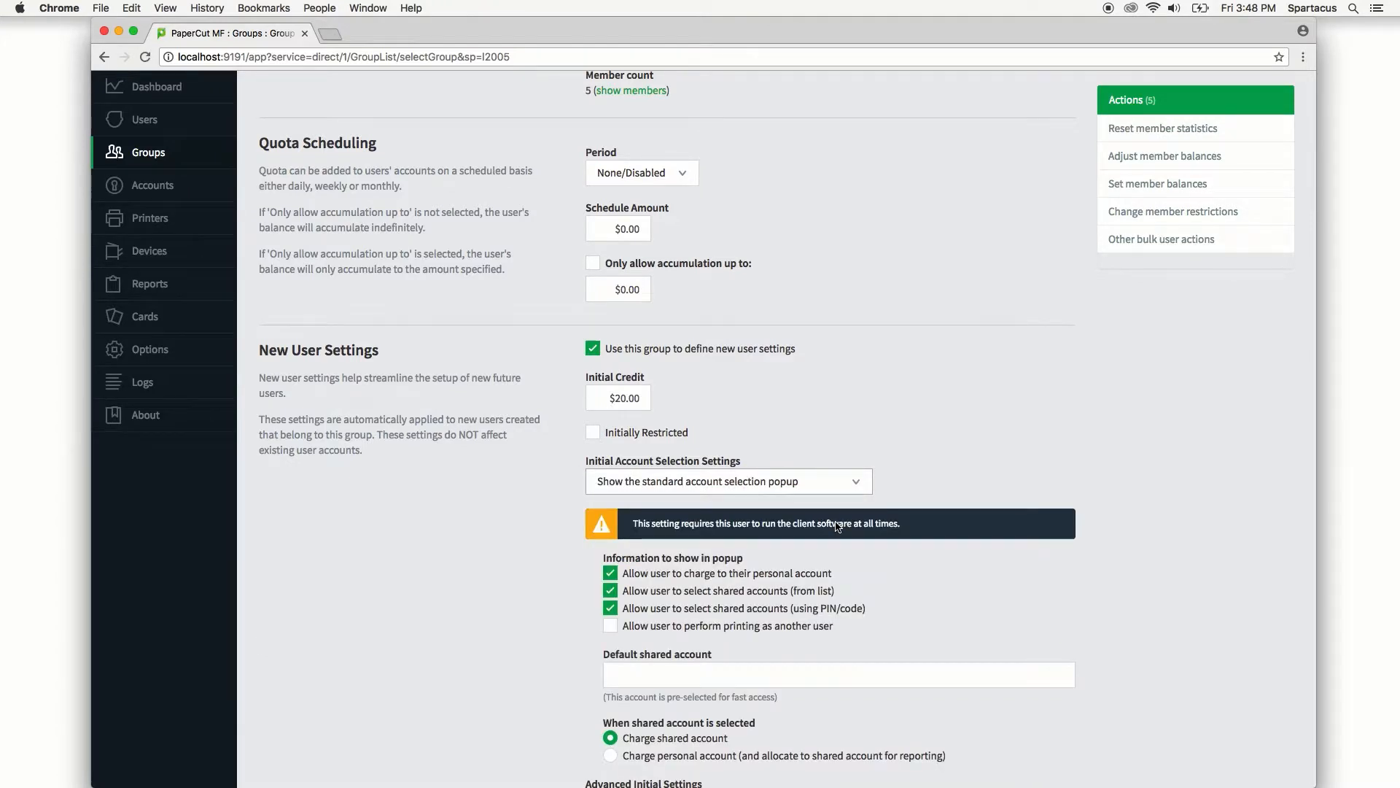
scroll(down, 3)
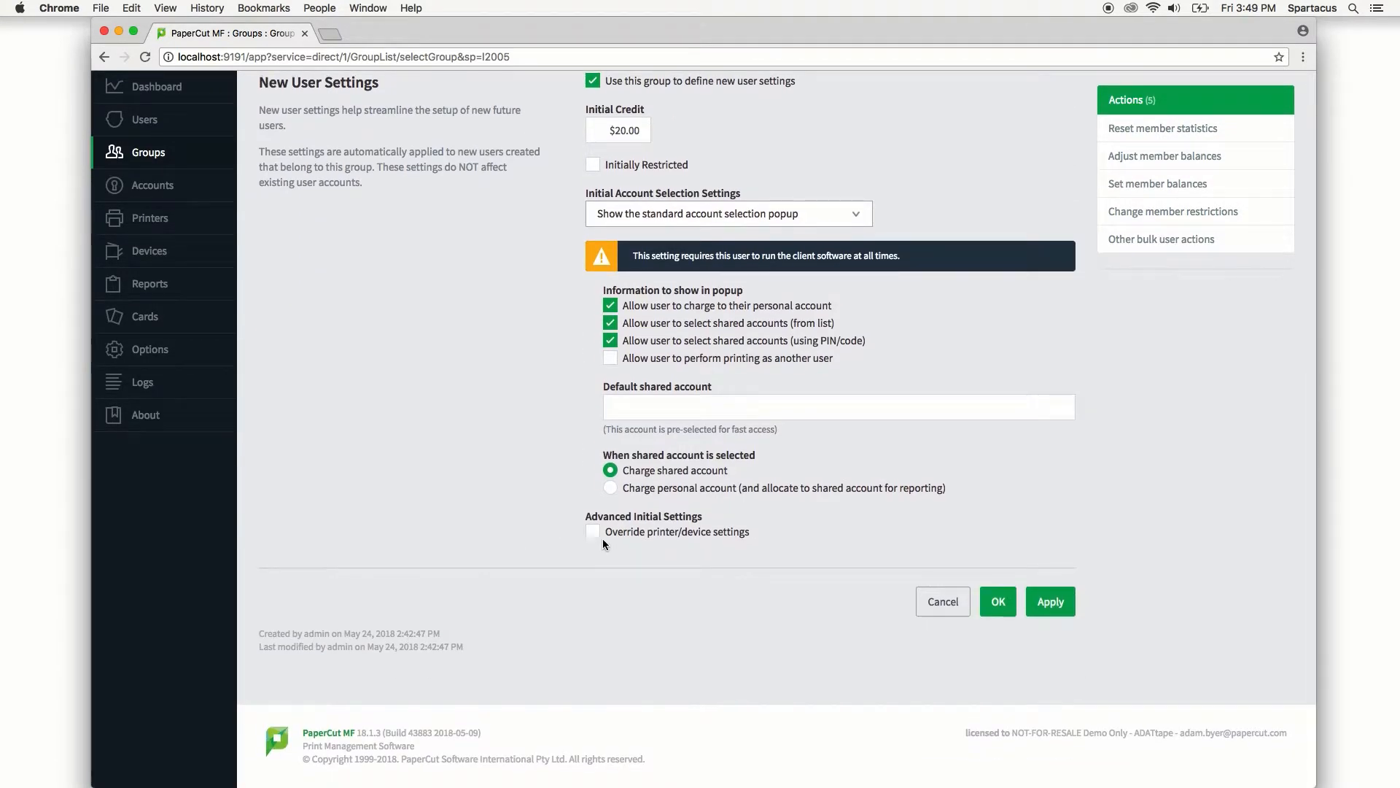
- Leave 'Override printer/device settings' off and save the staff group with OK
click(594, 531)
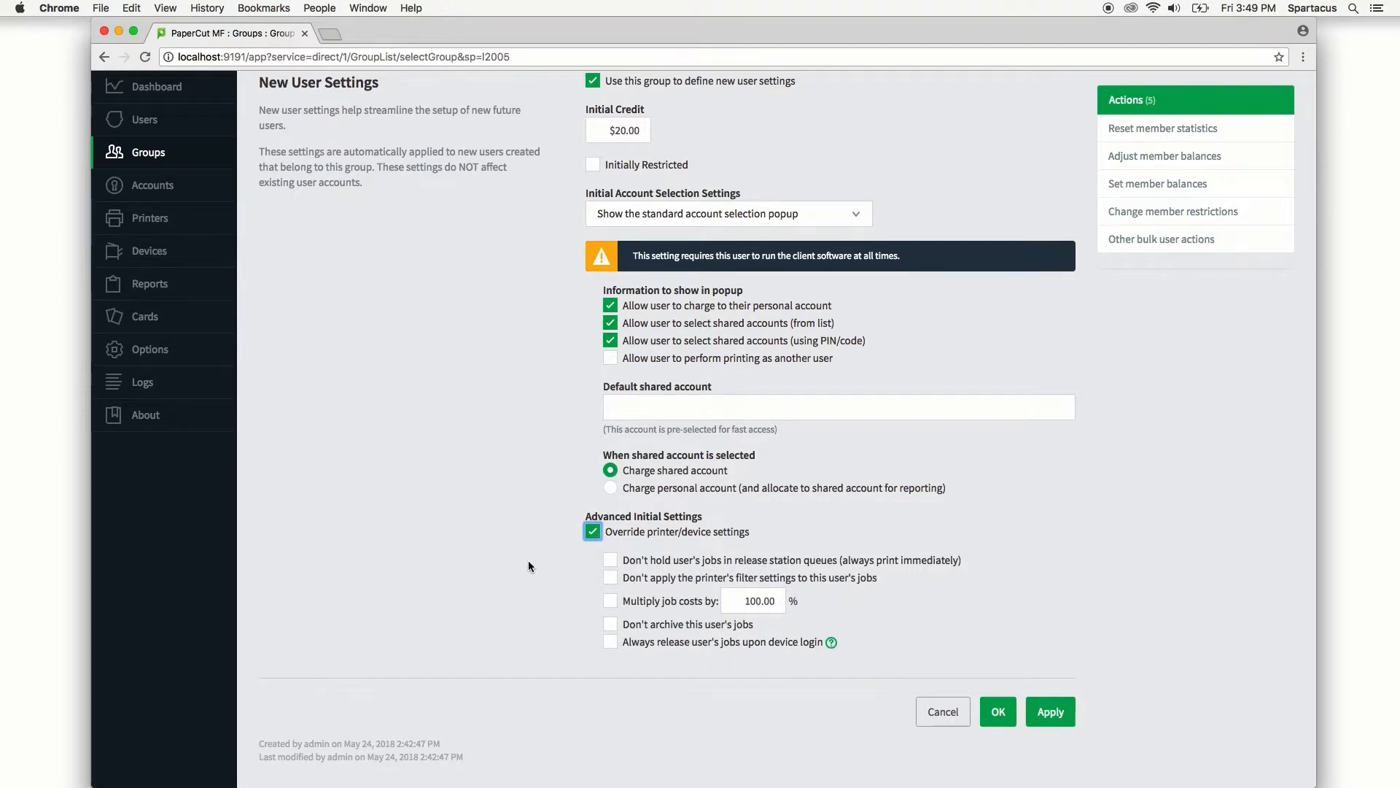
scroll(down, 3)
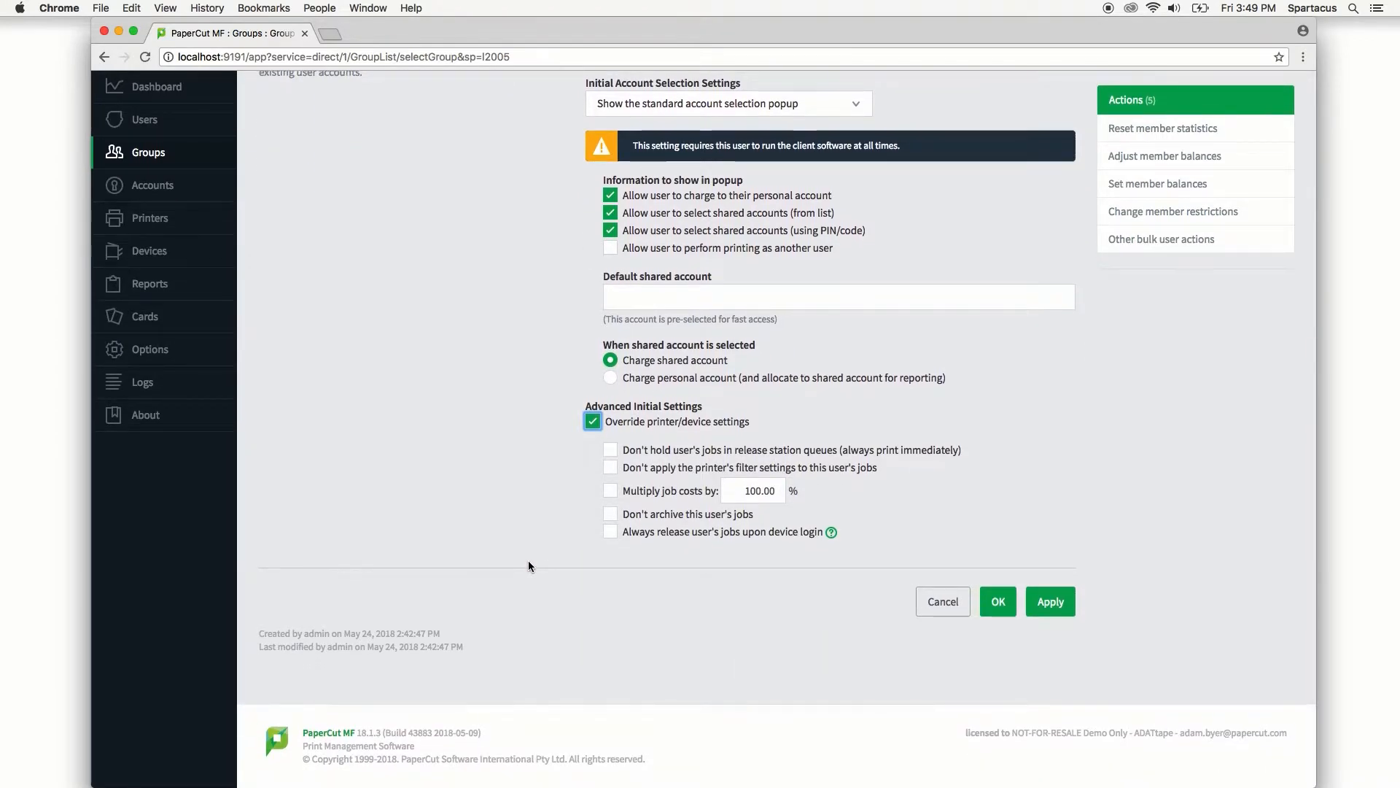
mouse_move(534, 562)
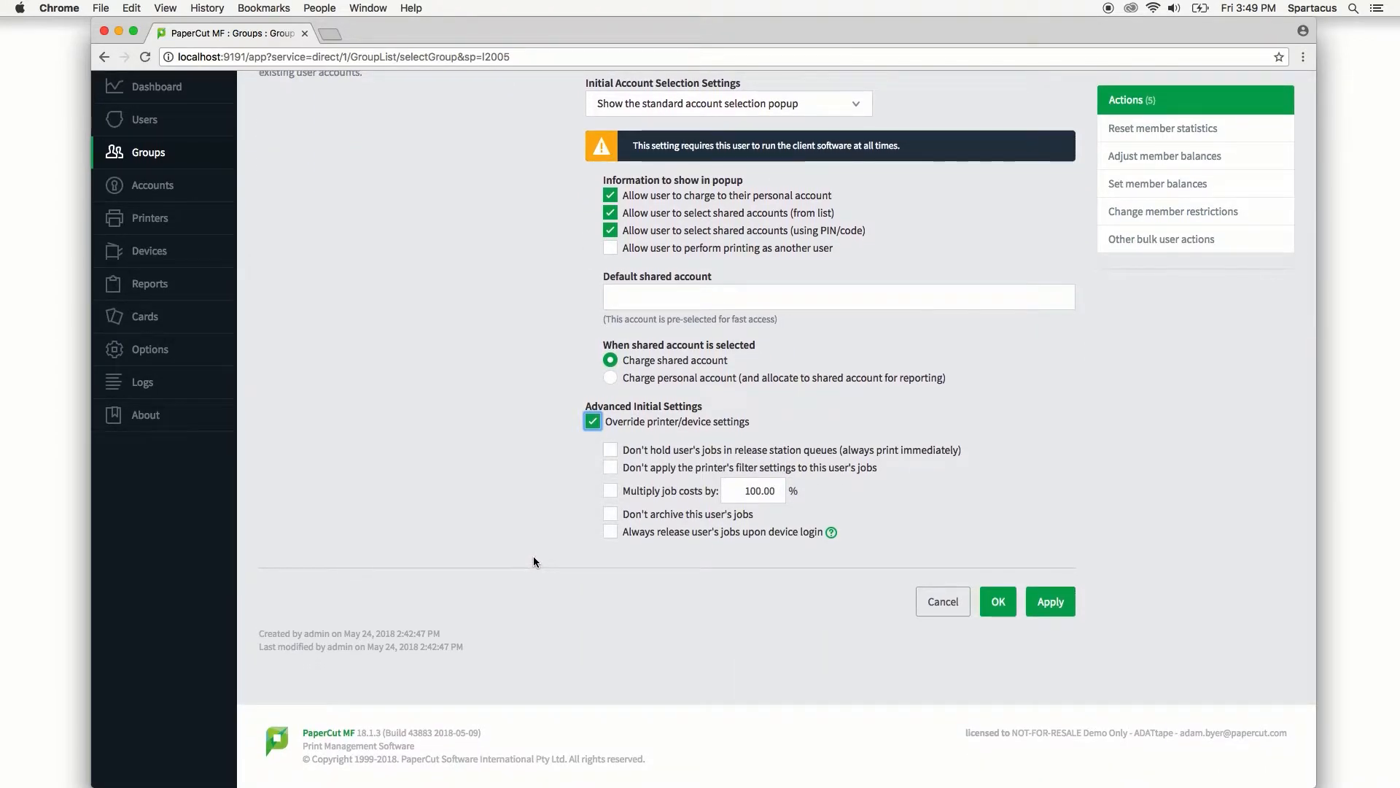
mouse_move(563, 503)
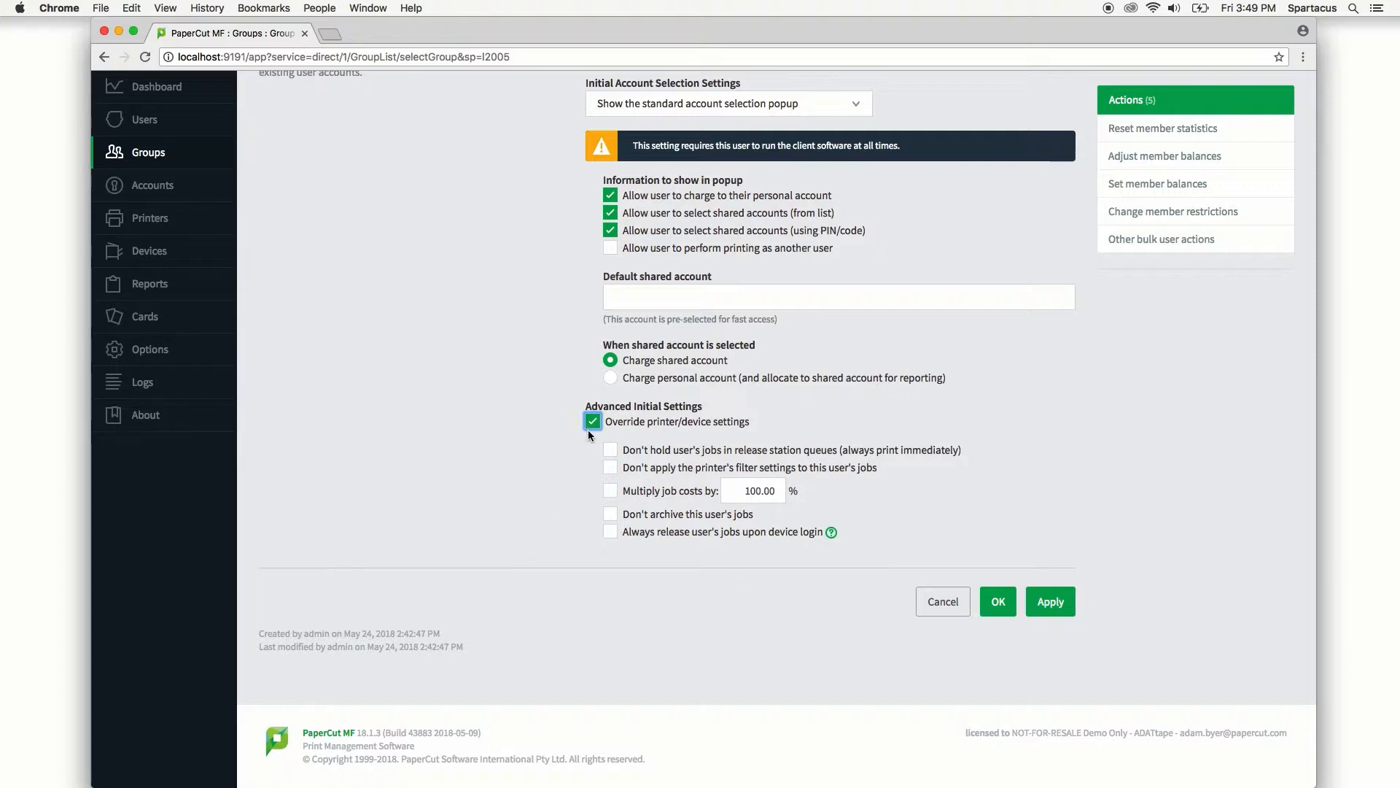
click(593, 422)
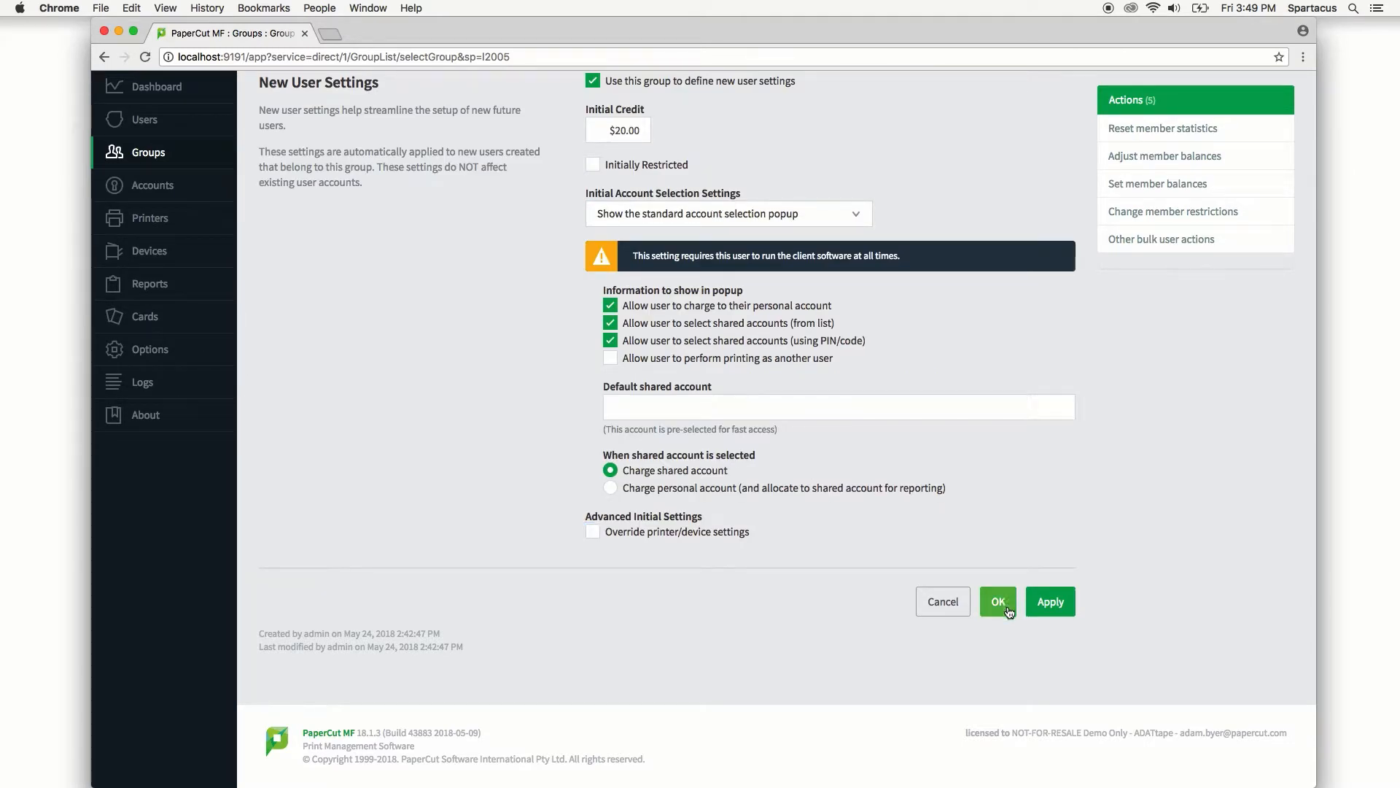
click(998, 601)
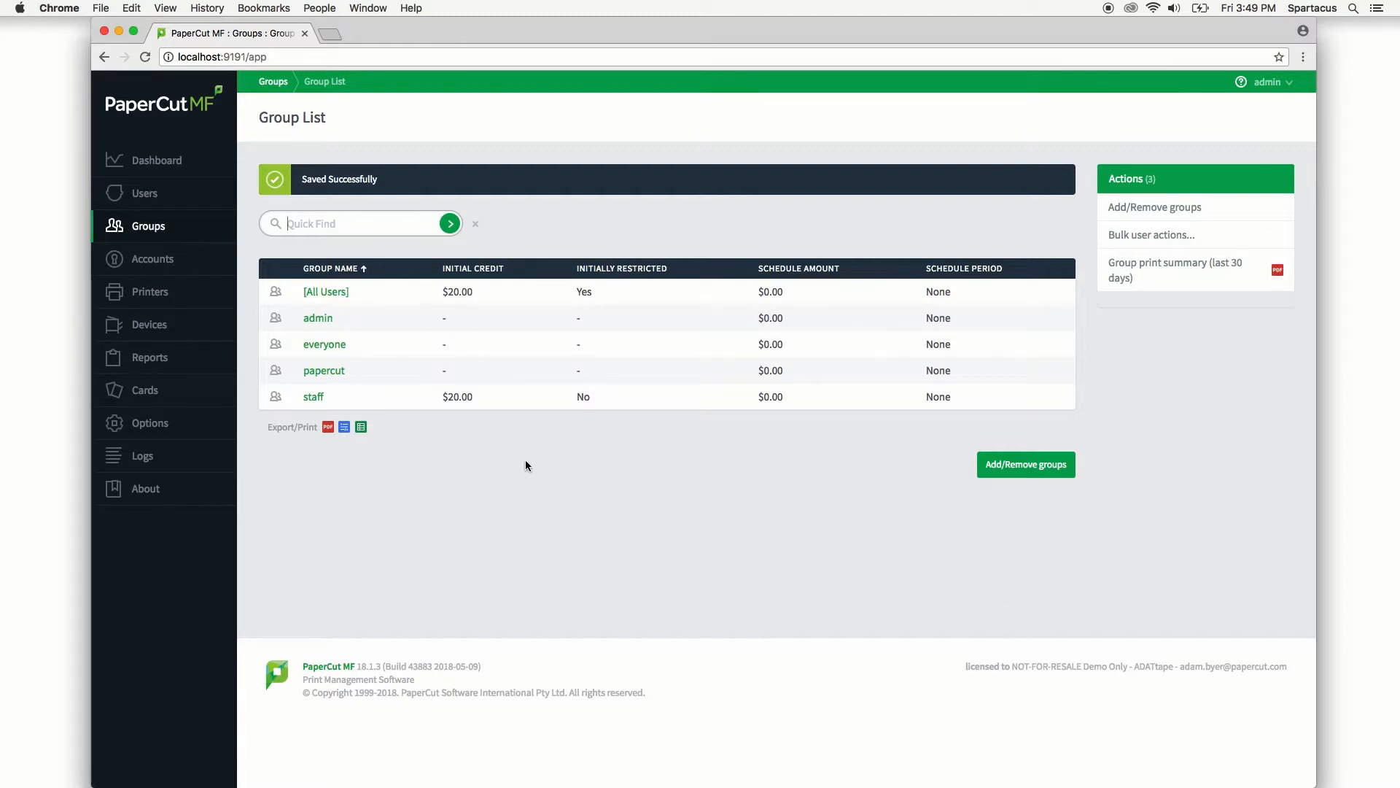
mouse_move(508, 460)
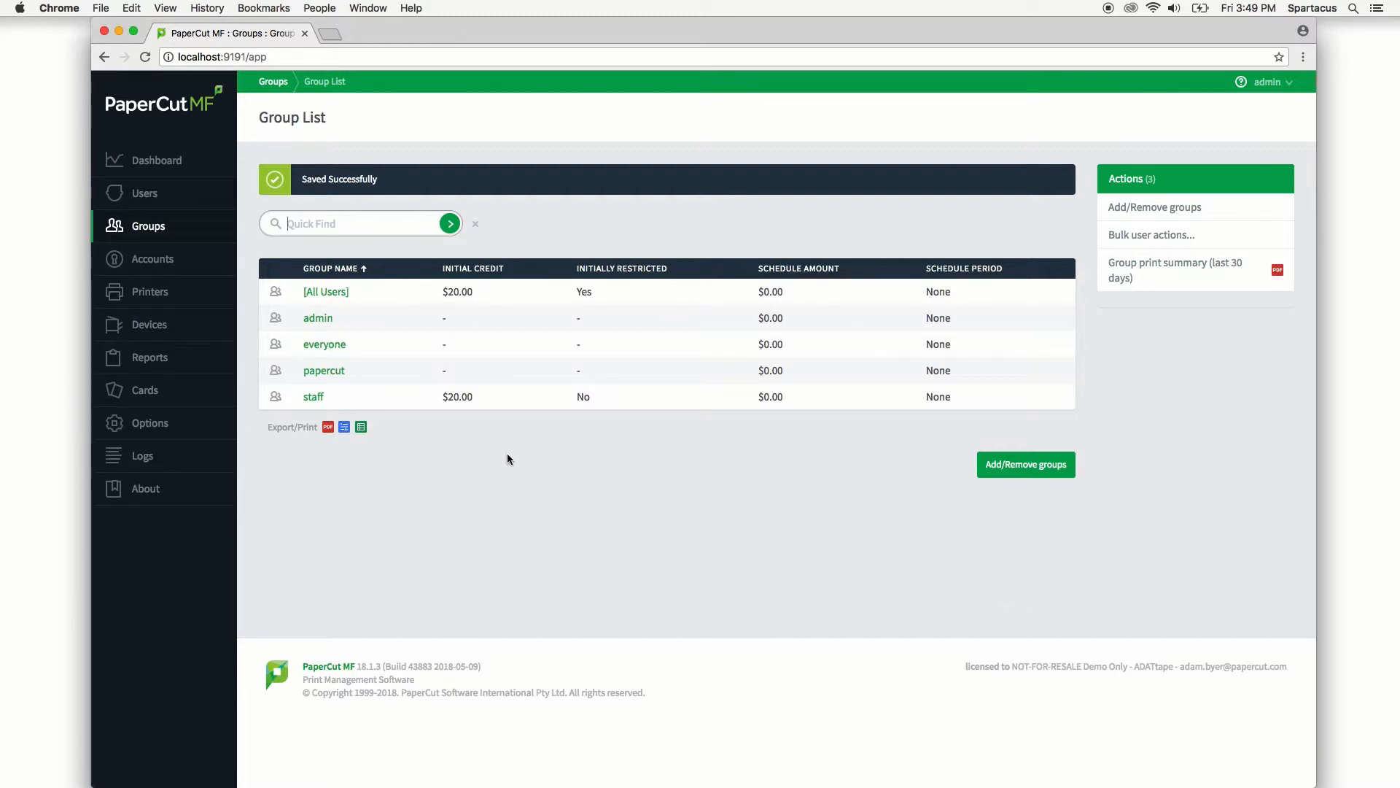